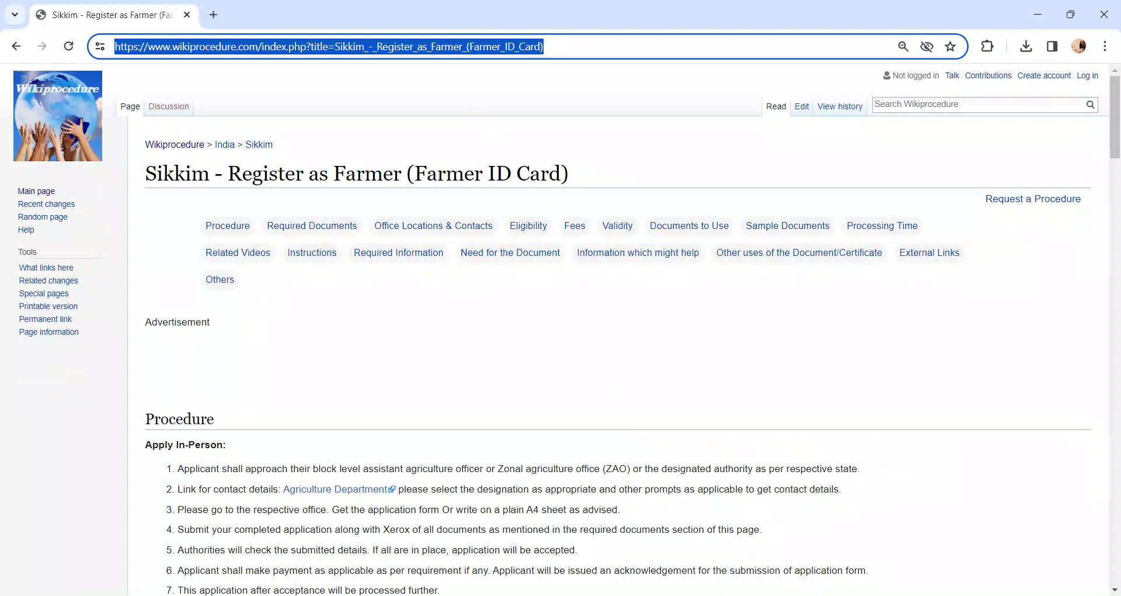
pyautogui.scroll(-3)
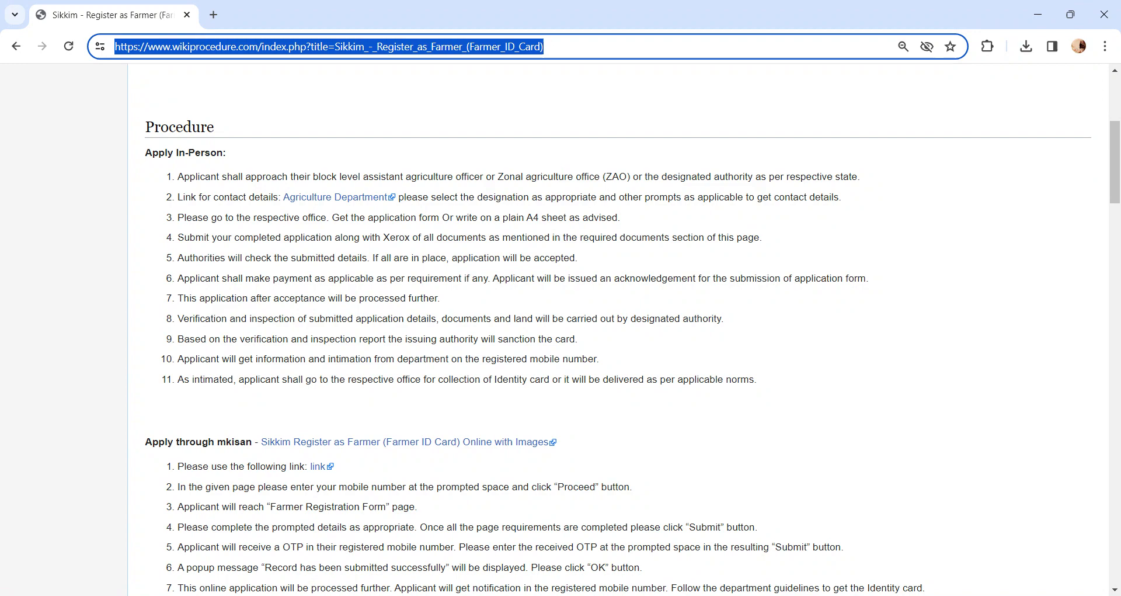
pyautogui.moveTo(320, 199)
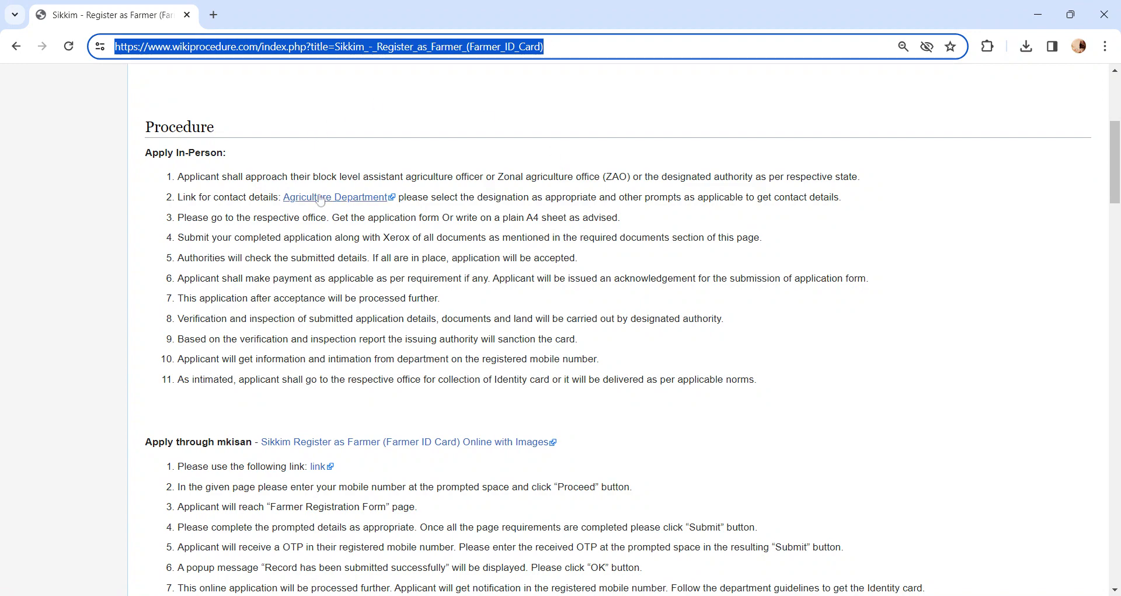
pyautogui.scroll(-3)
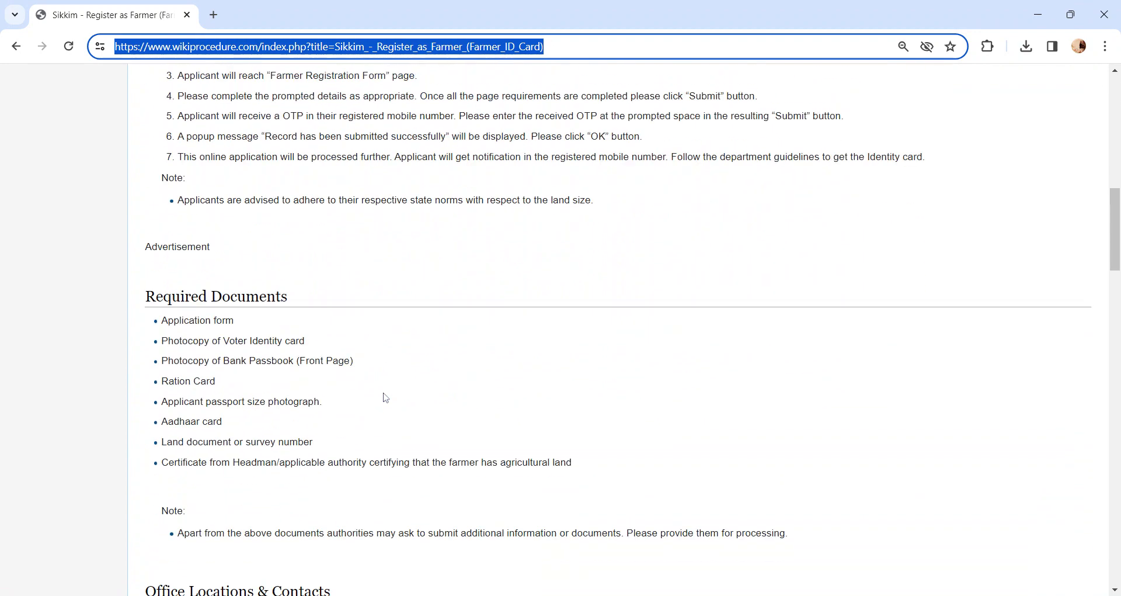
pyautogui.scroll(-3)
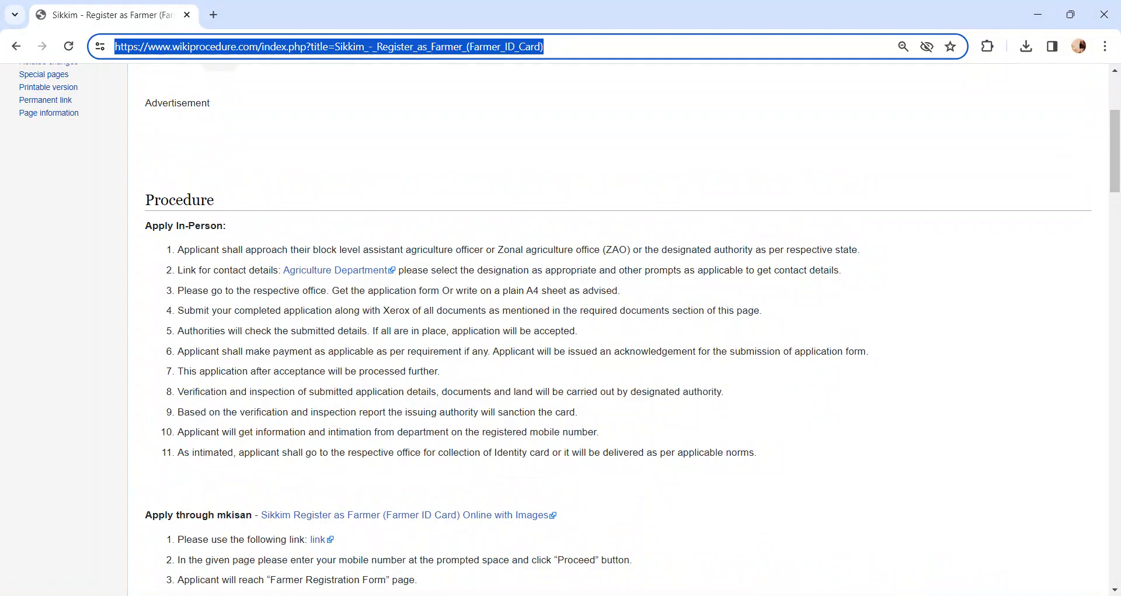
pyautogui.scroll(-3)
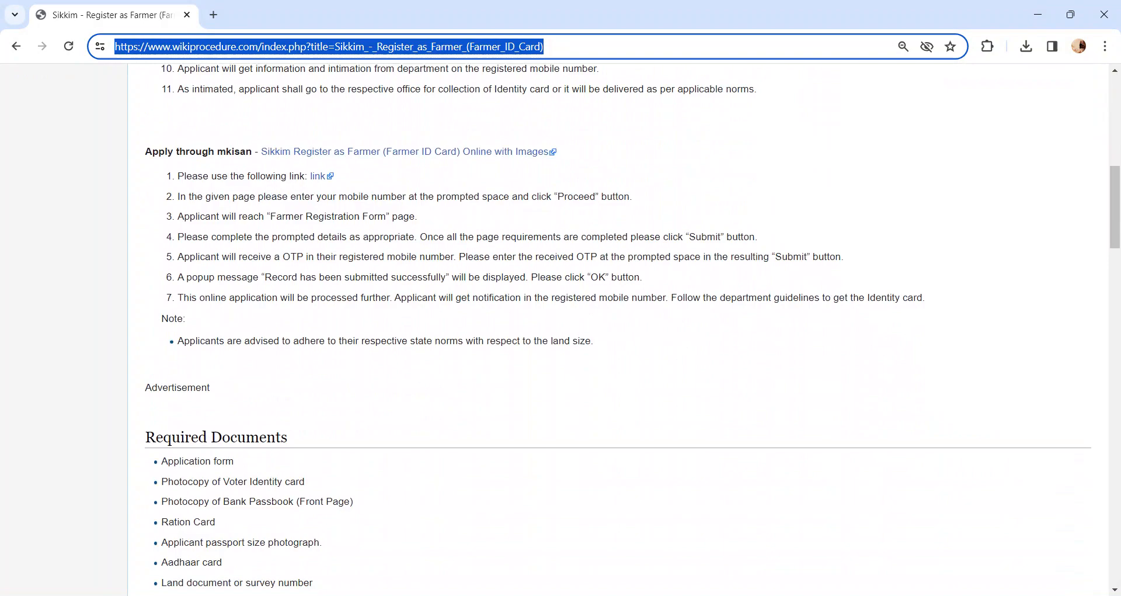
pyautogui.scroll(-3)
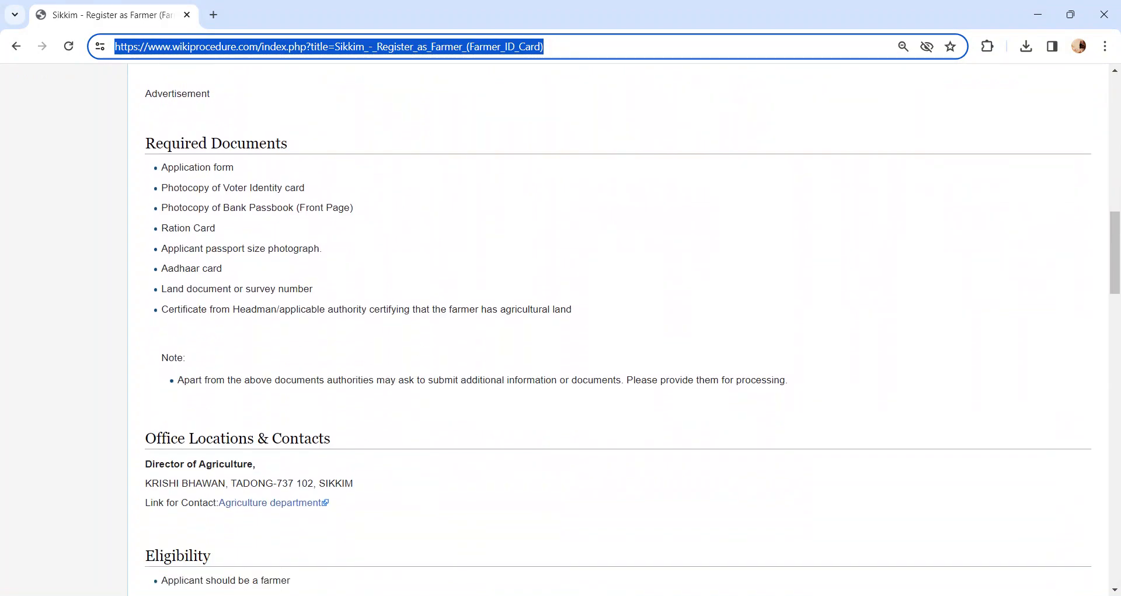
pyautogui.scroll(-3)
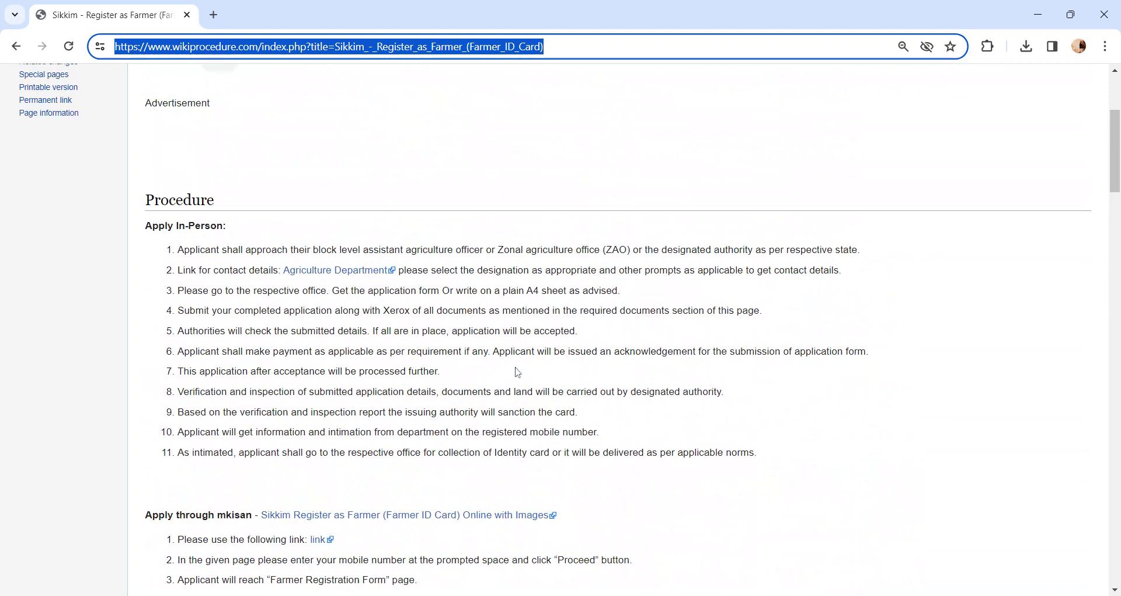
pyautogui.moveTo(513, 369)
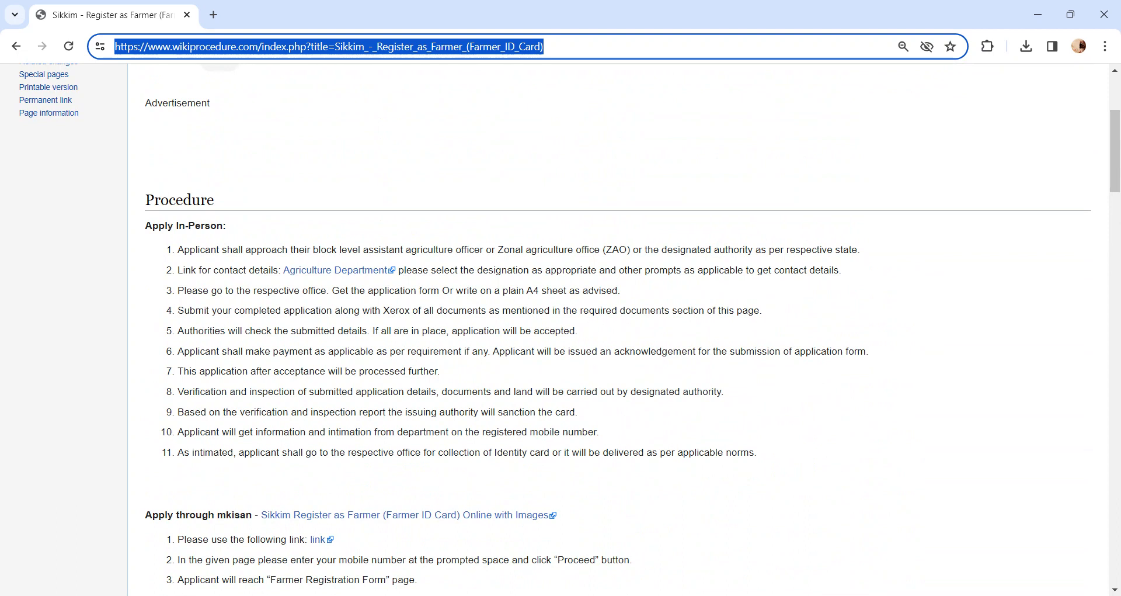
pyautogui.scroll(-3)
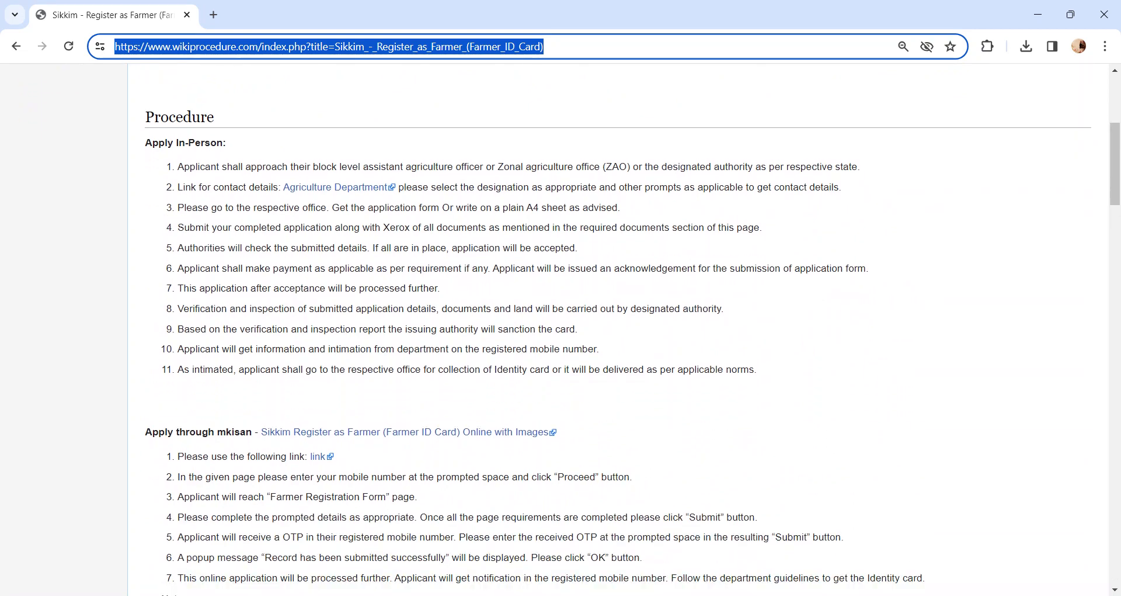
pyautogui.scroll(-3)
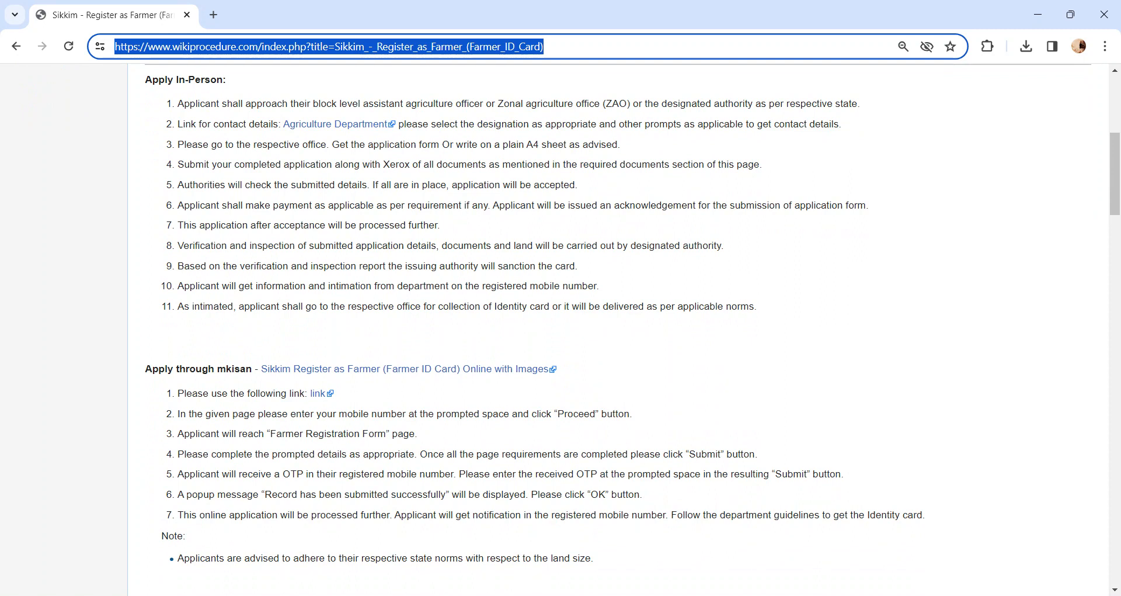
pyautogui.scroll(-3)
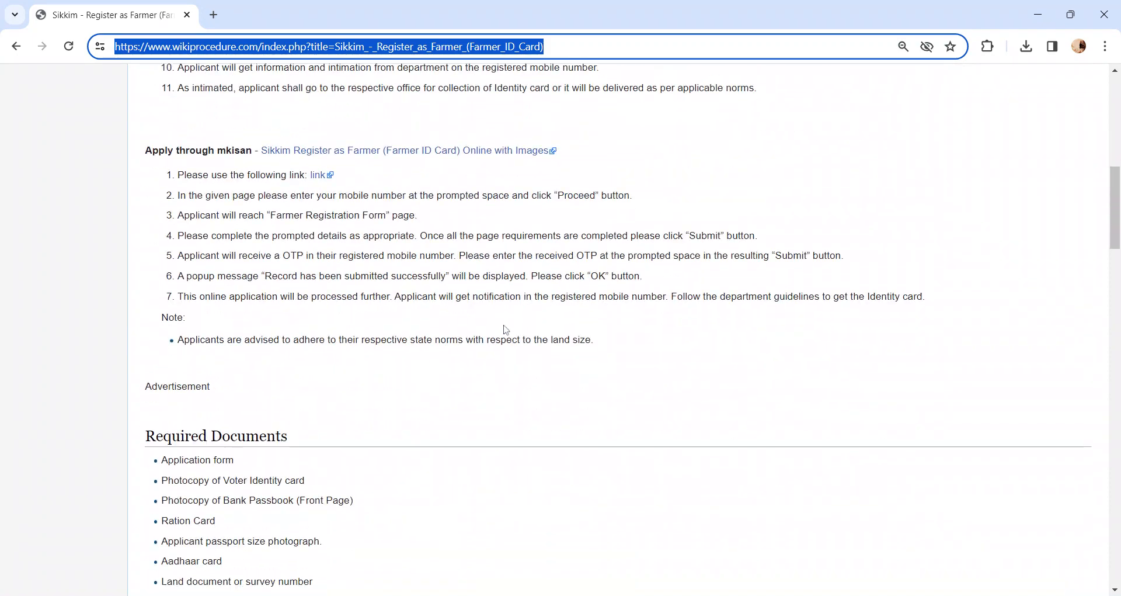
pyautogui.scroll(-3)
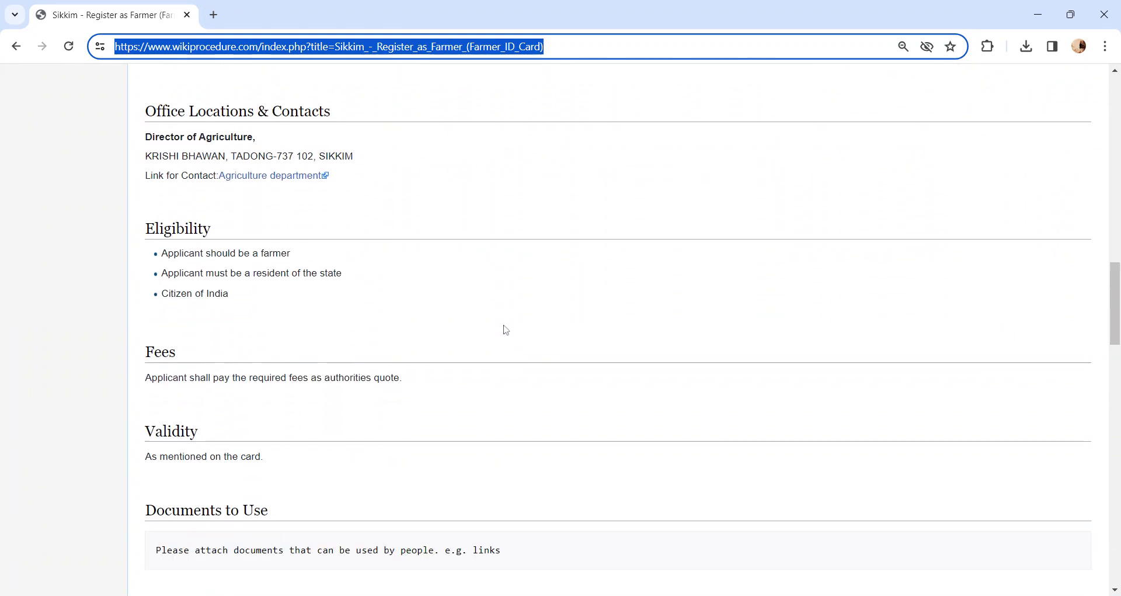
pyautogui.scroll(-3)
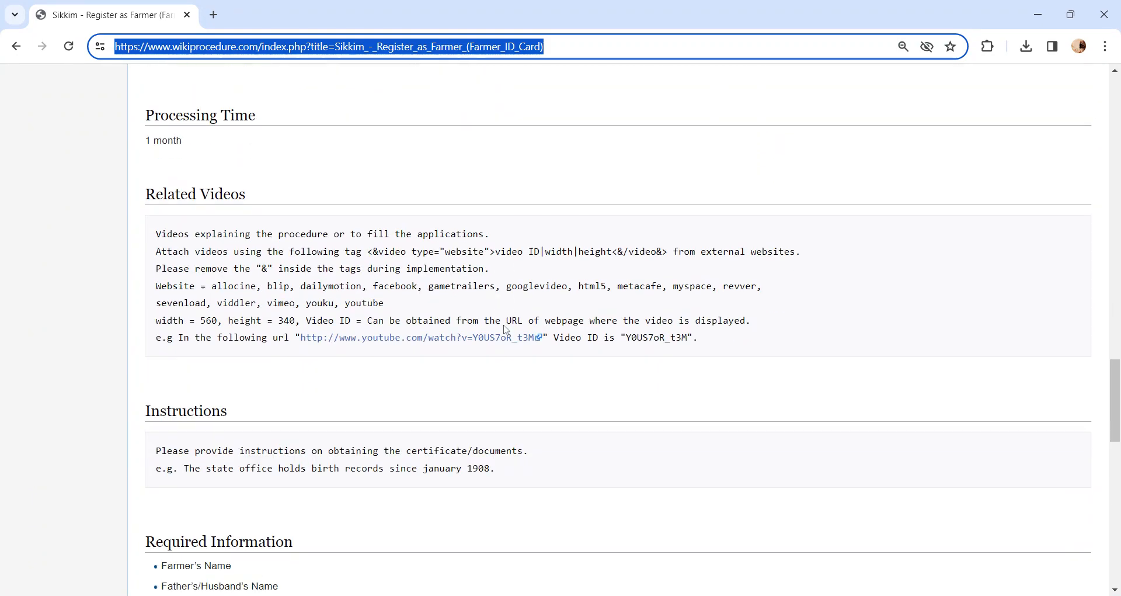
pyautogui.scroll(-3)
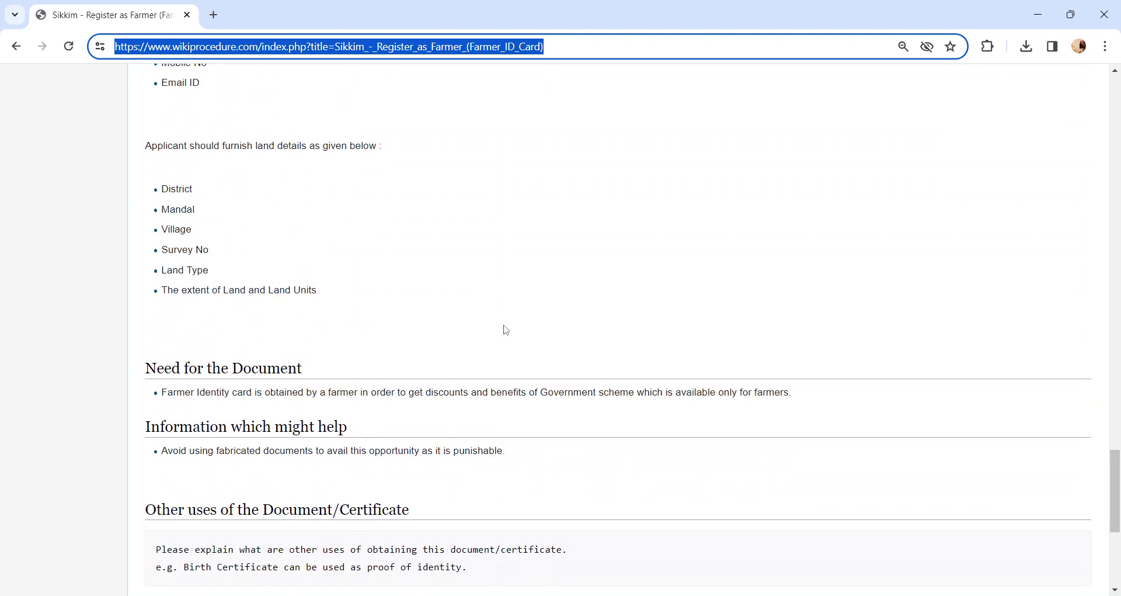
pyautogui.scroll(-3)
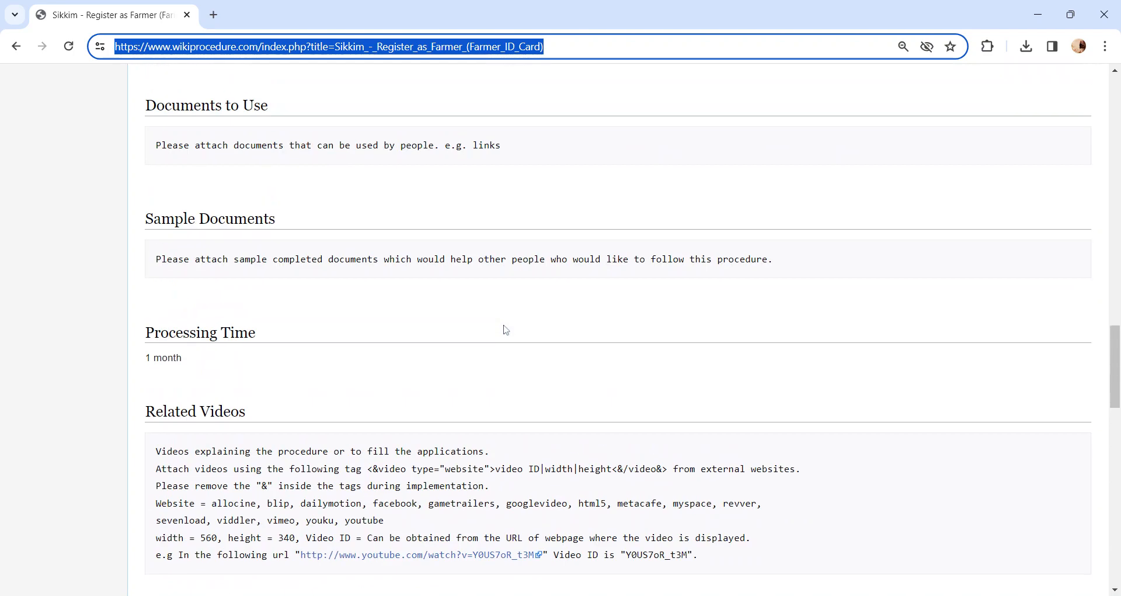
pyautogui.scroll(3)
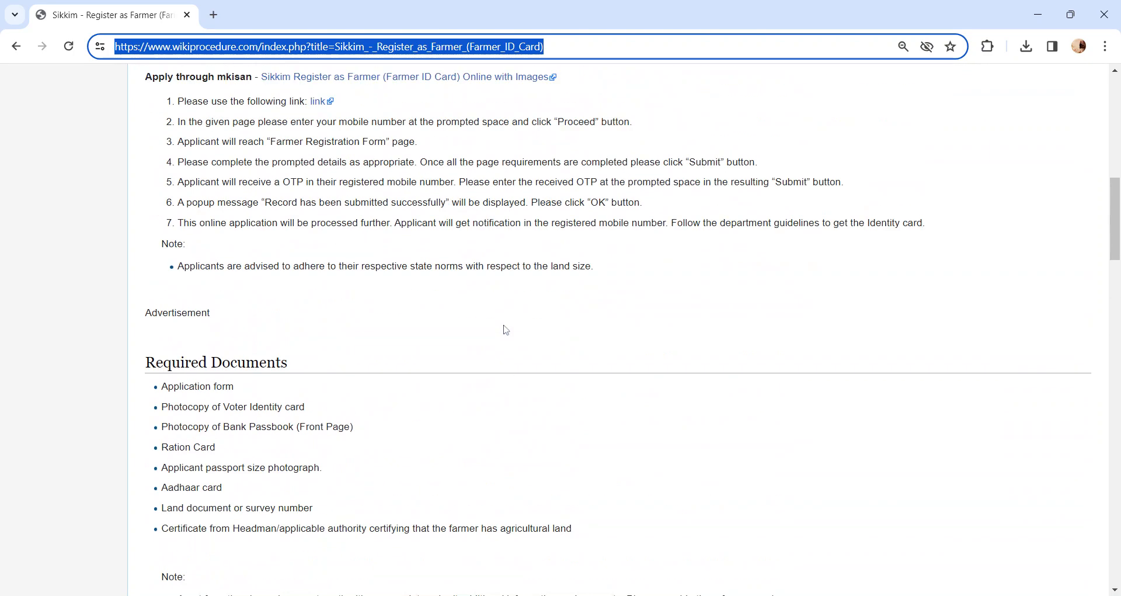
pyautogui.moveTo(503, 327)
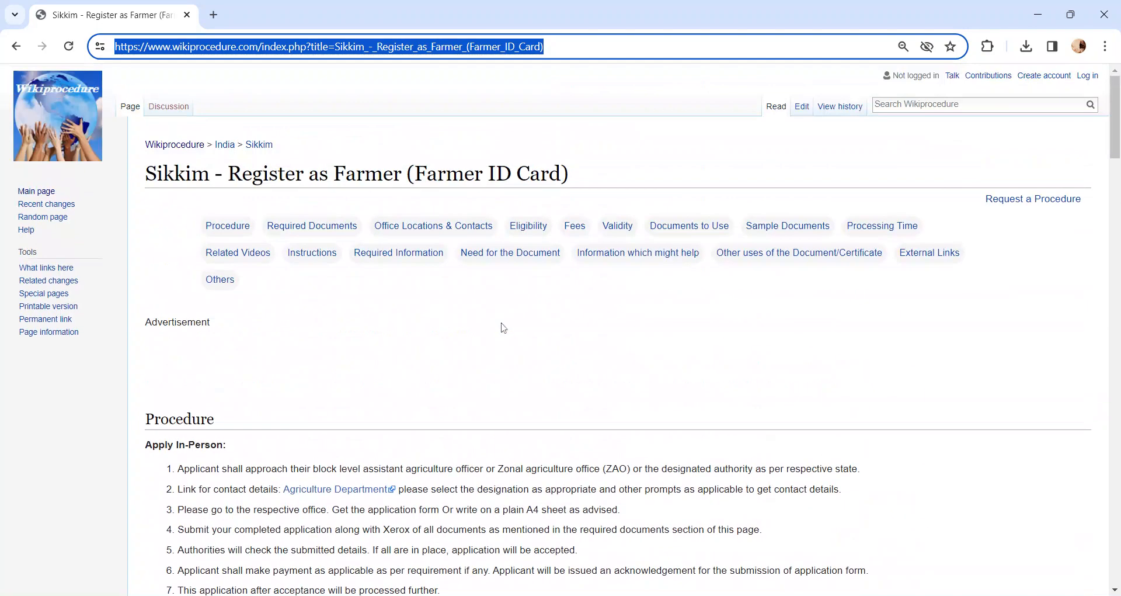
pyautogui.moveTo(567, 327)
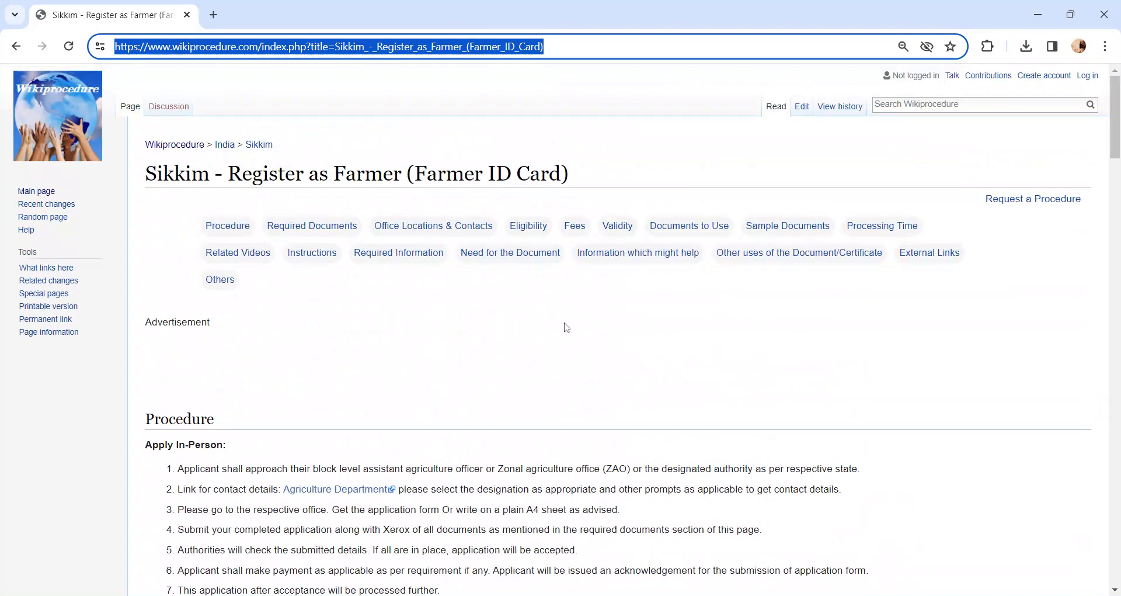